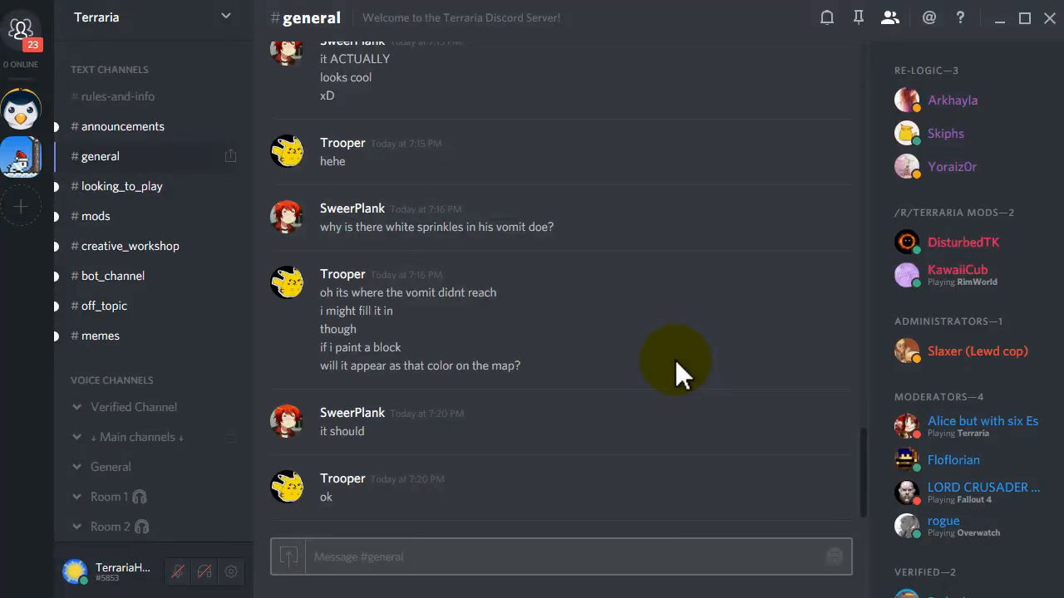
mouse_move(540, 463)
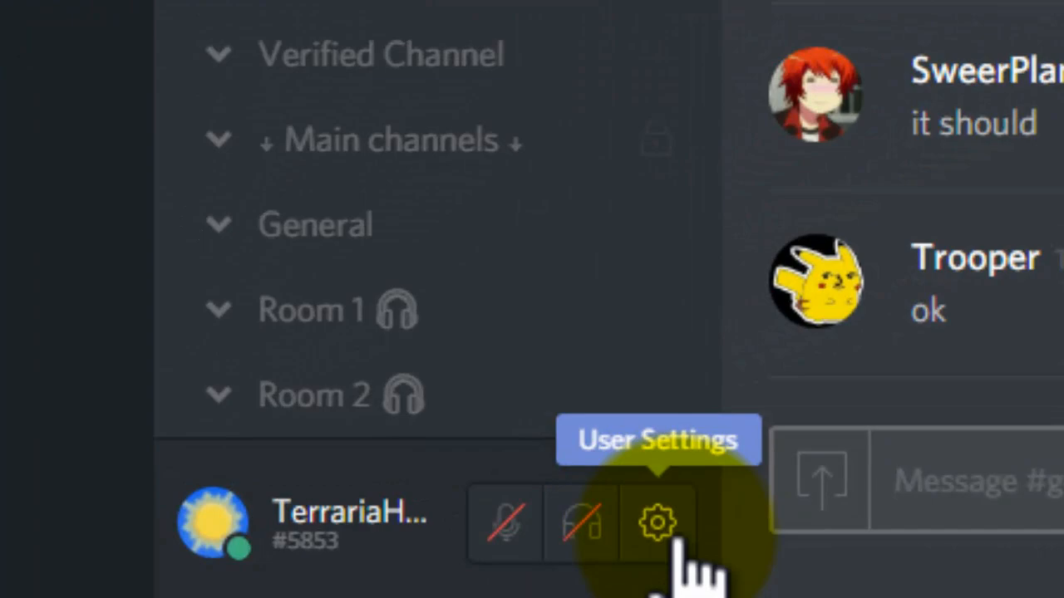
mouse_move(674, 574)
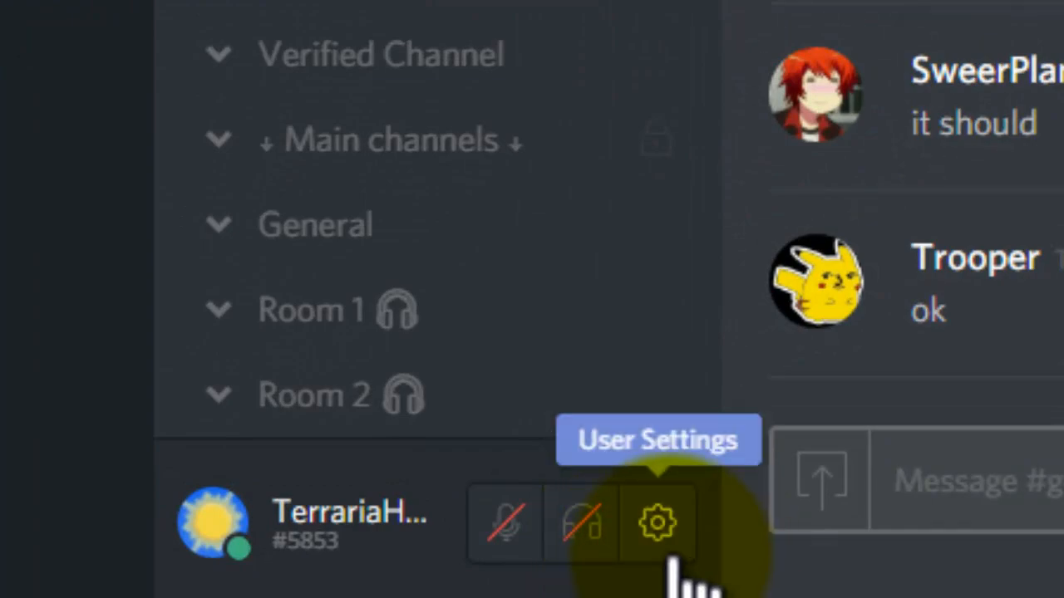
Reach the Games page of User Settings and begin adding an undetected game via 'Add it!'
click(655, 537)
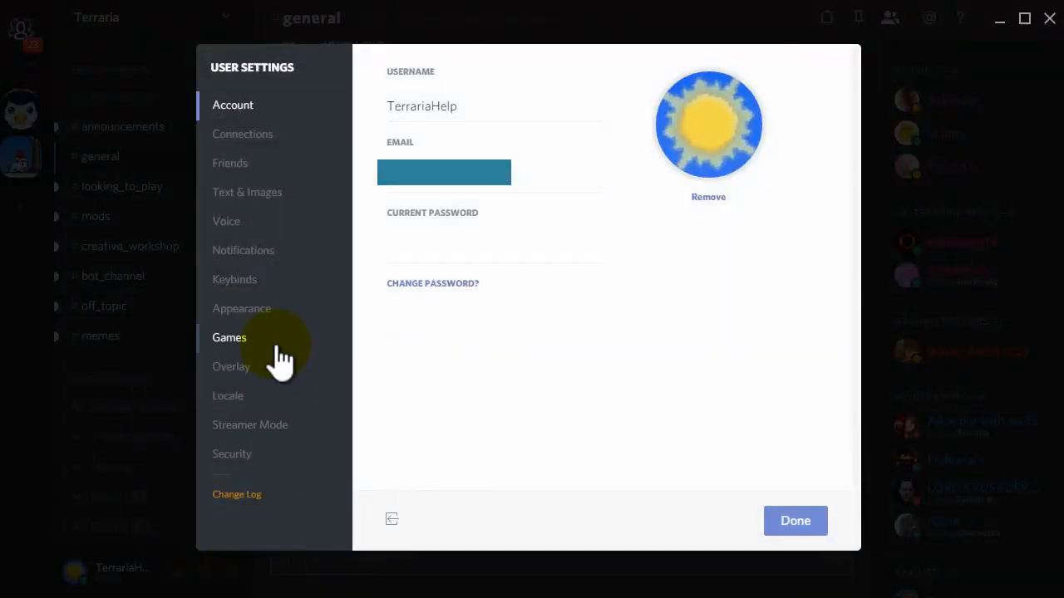
click(230, 338)
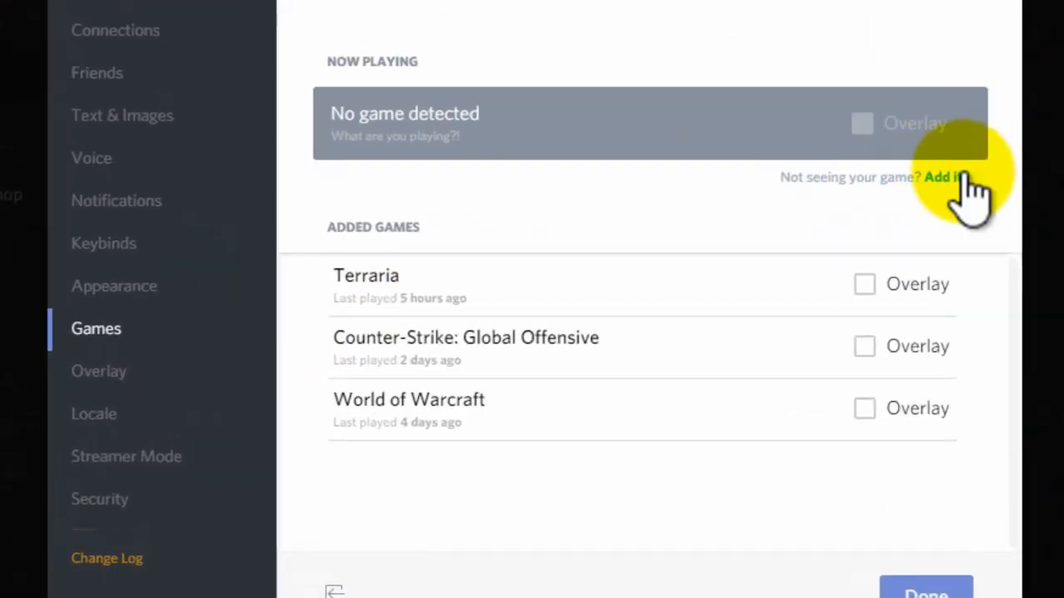
click(945, 177)
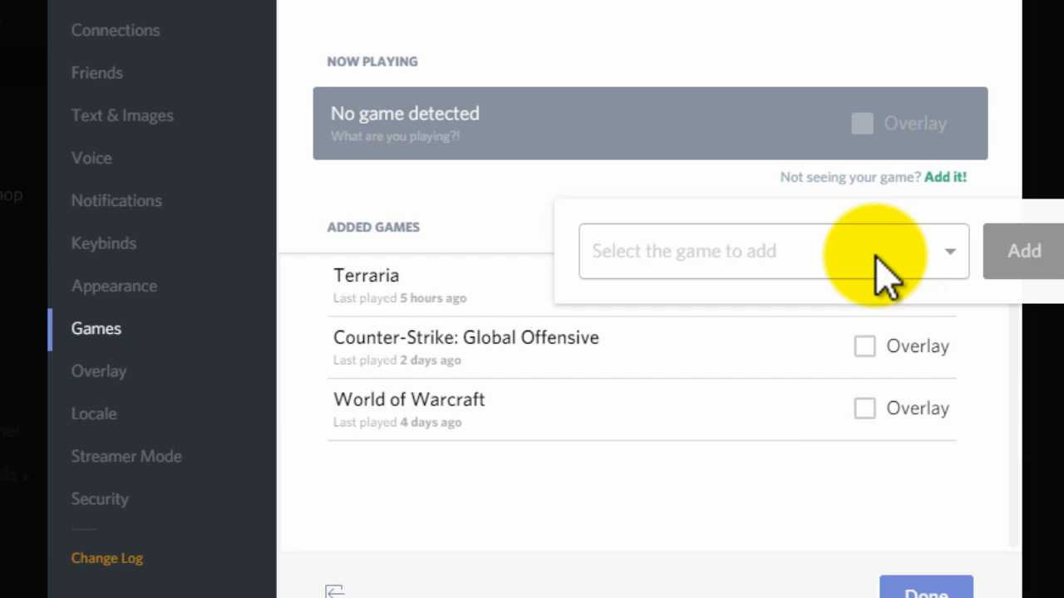
Add ESET Smart Security from the running programs as the playing game with Overlay enabled
click(773, 251)
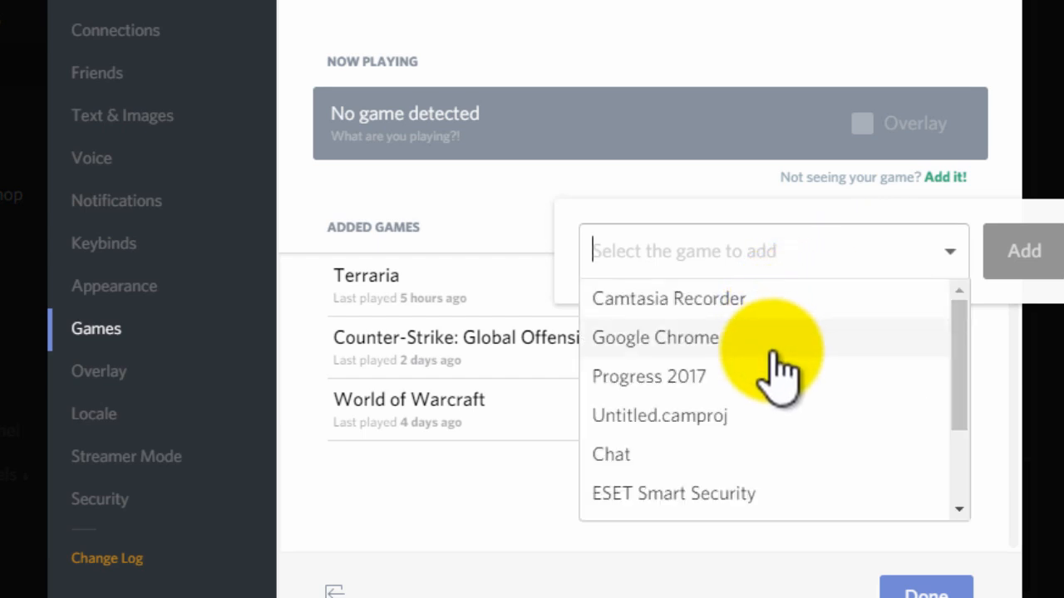
click(674, 494)
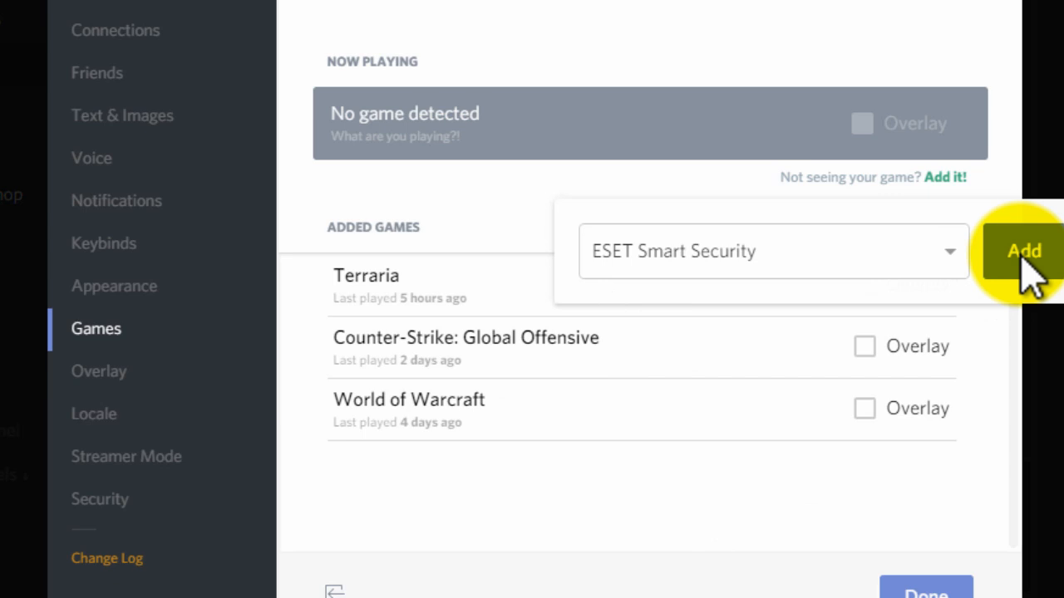
click(1022, 251)
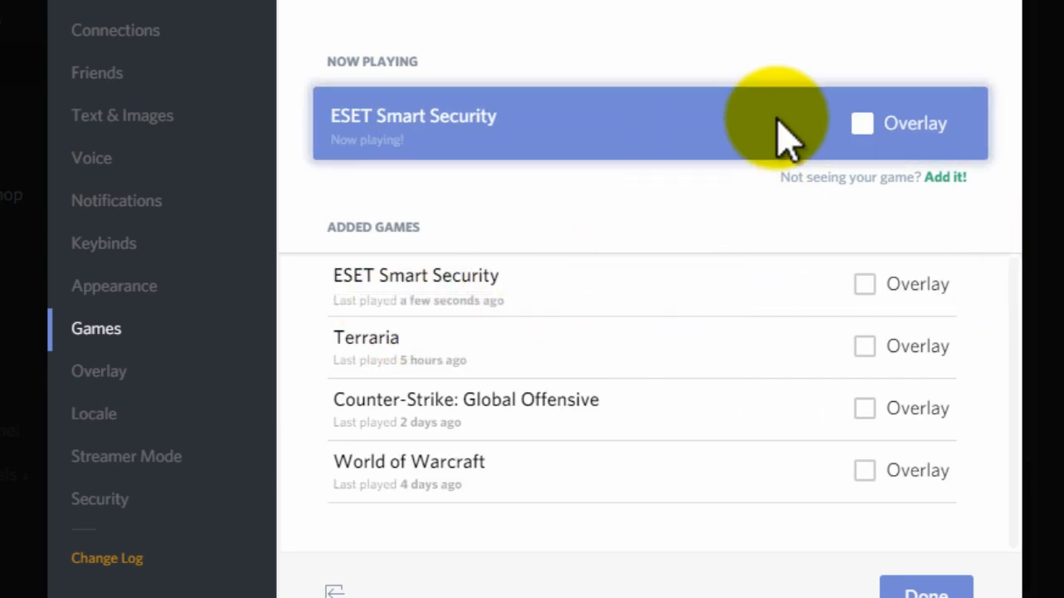
click(861, 123)
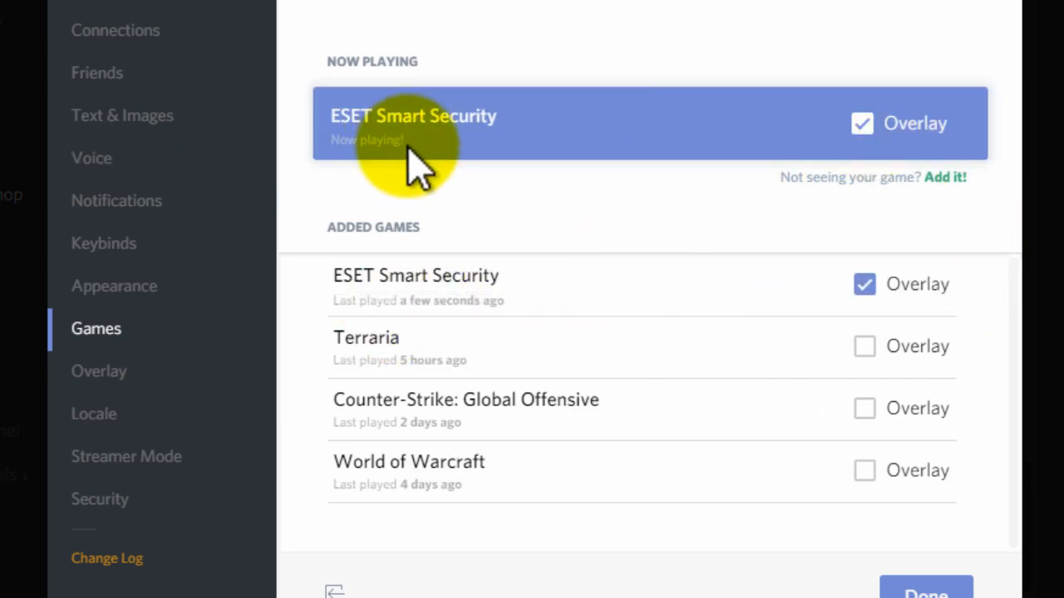
Rename the playing game to 'Random Game' and reopen User Settings to confirm it
double_click(415, 117)
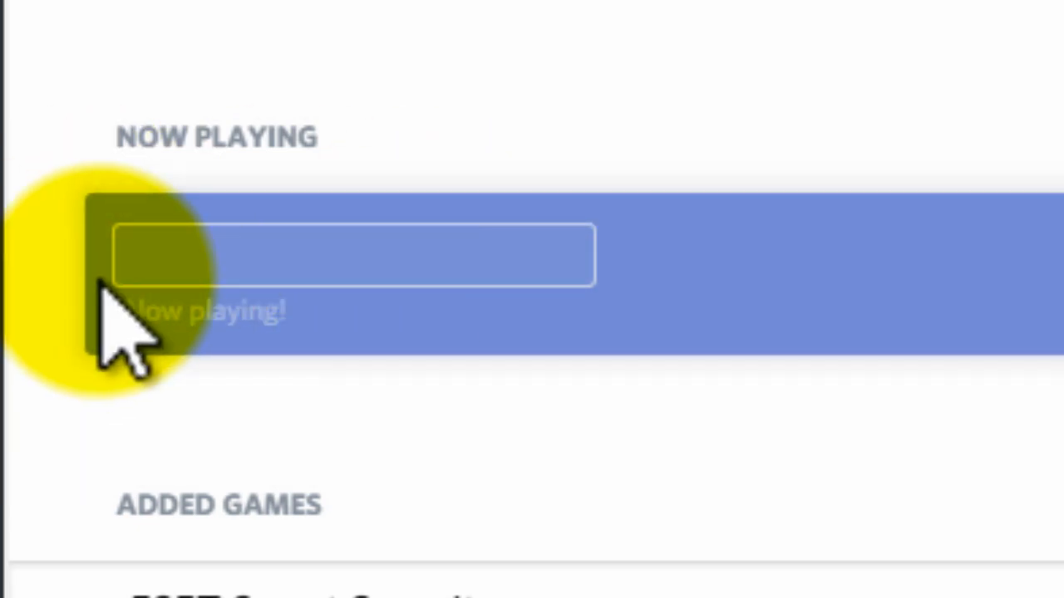
text(Rand)
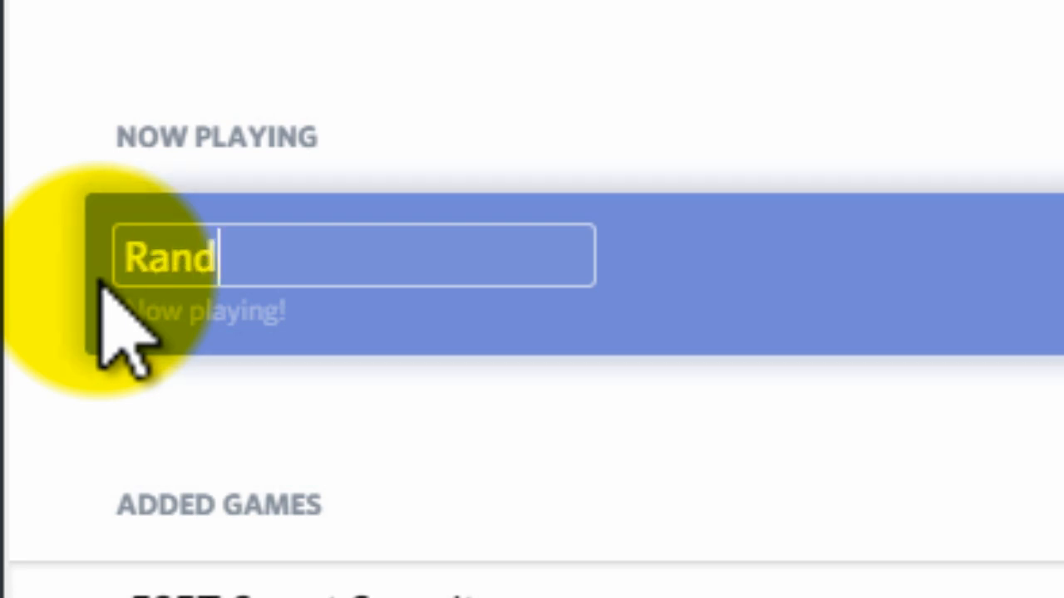
text(om Game)
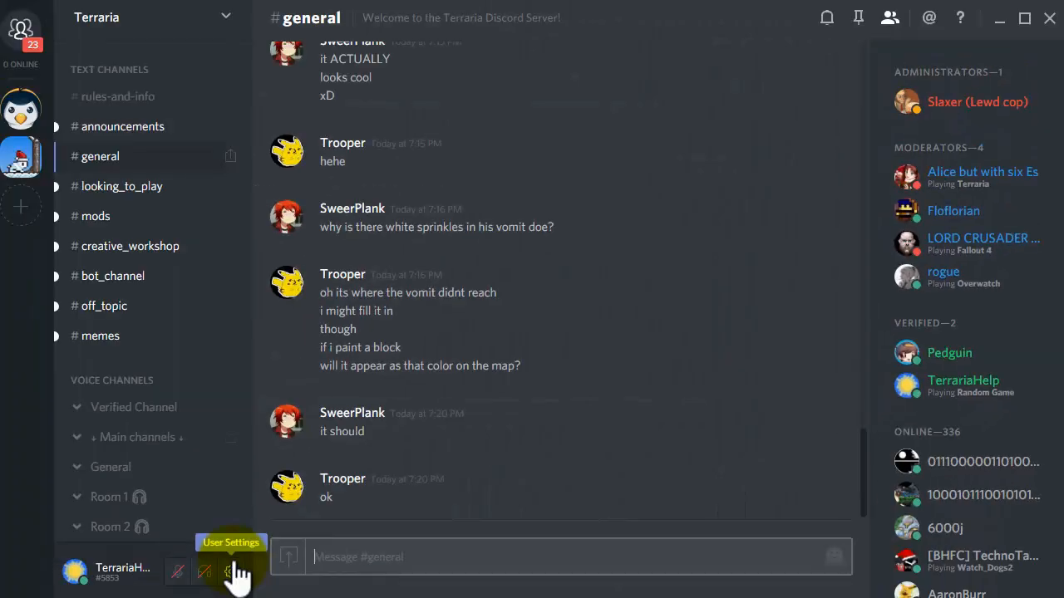
click(226, 569)
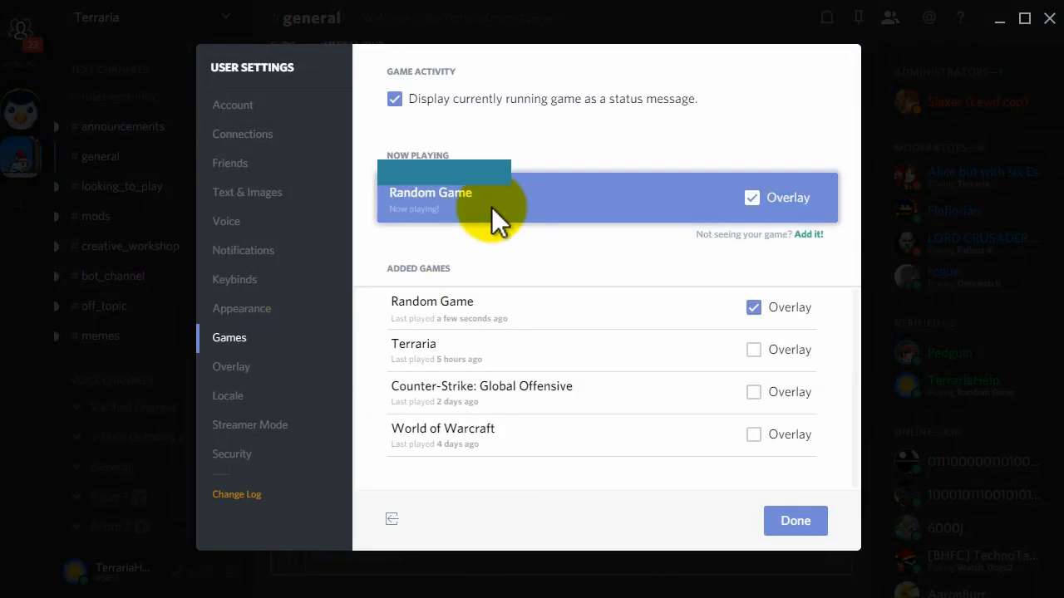